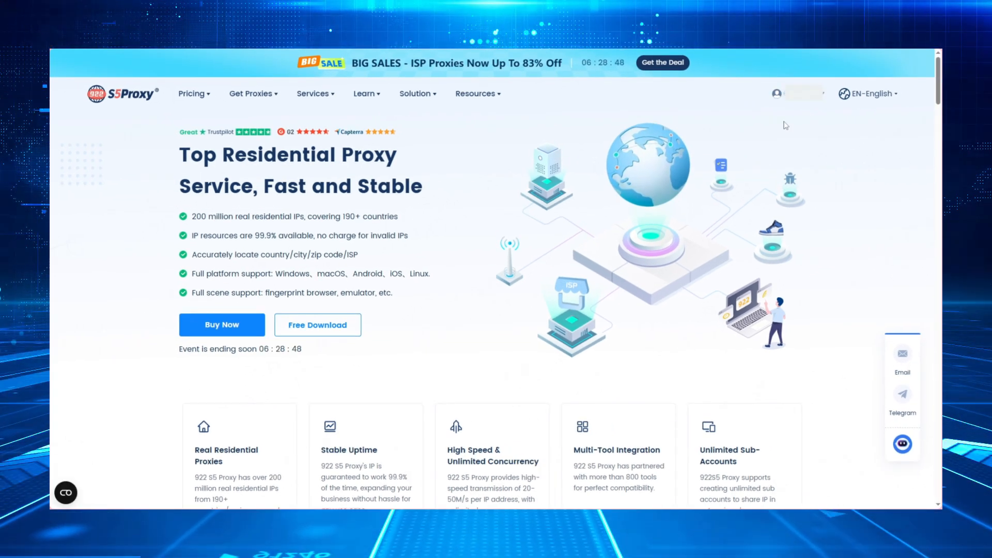
# Open the account dashboard from the account name on the 922 S5 Proxy homepage
pyautogui.click(191, 94)
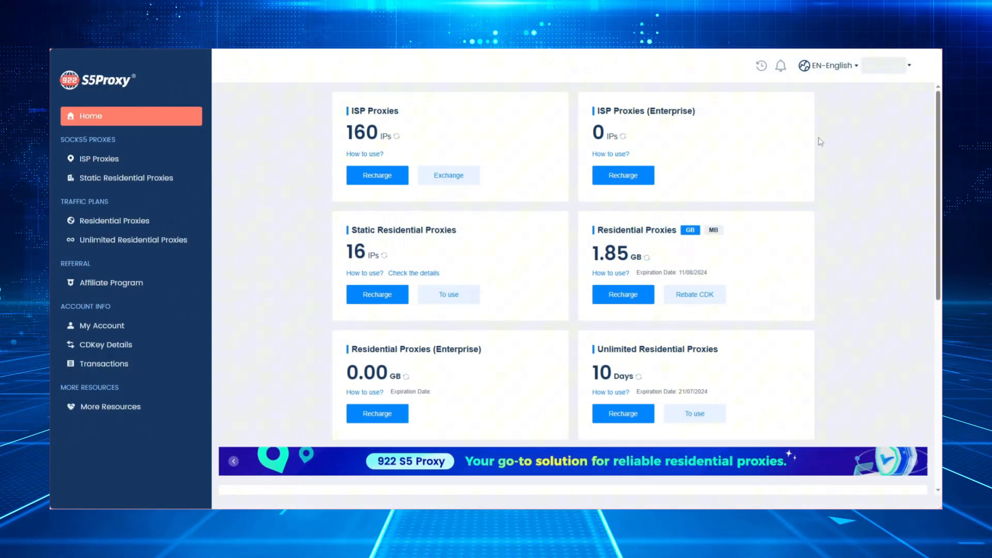
pyautogui.moveTo(149, 243)
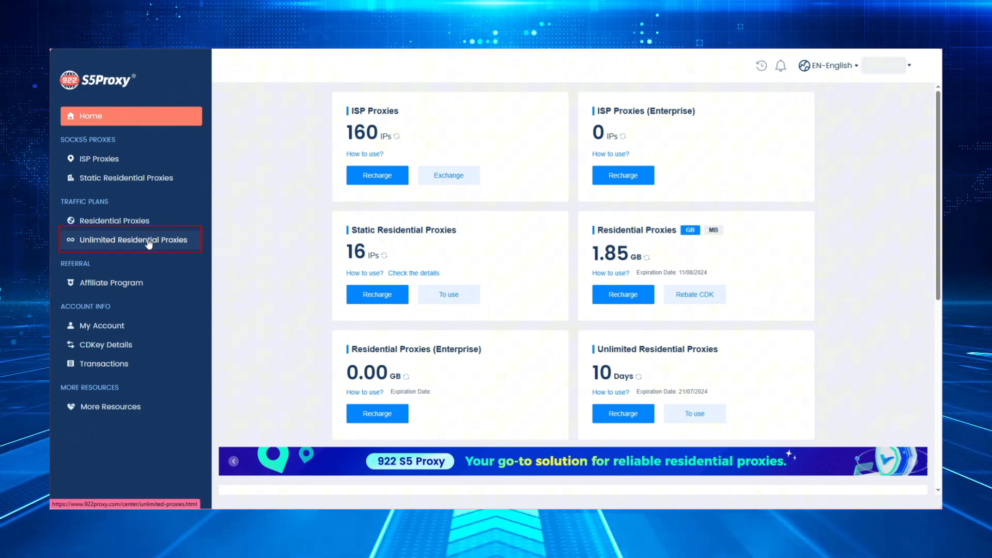
# Configure Unlimited Residential Proxies with Username:Password authentication and a 120-minute sticky IP
pyautogui.click(133, 240)
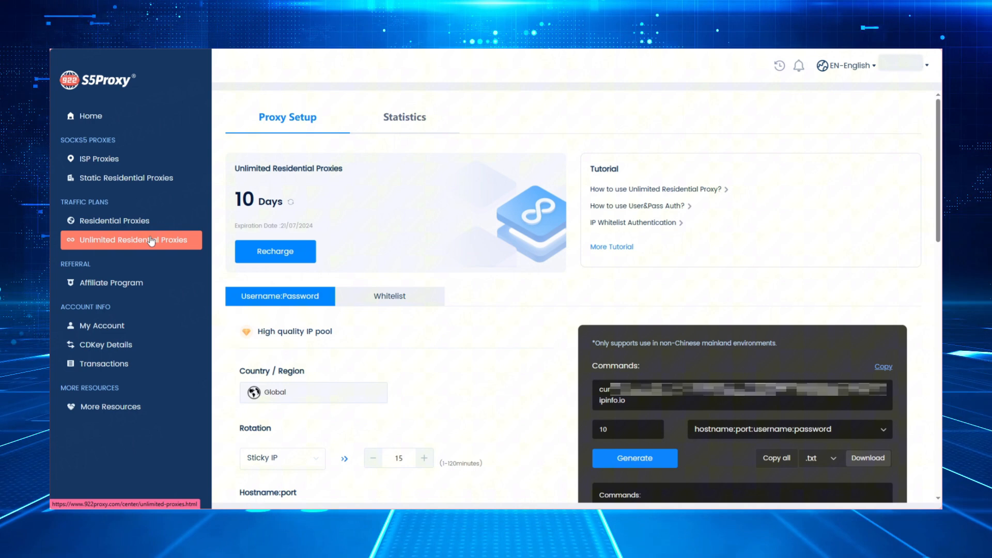
pyautogui.click(280, 296)
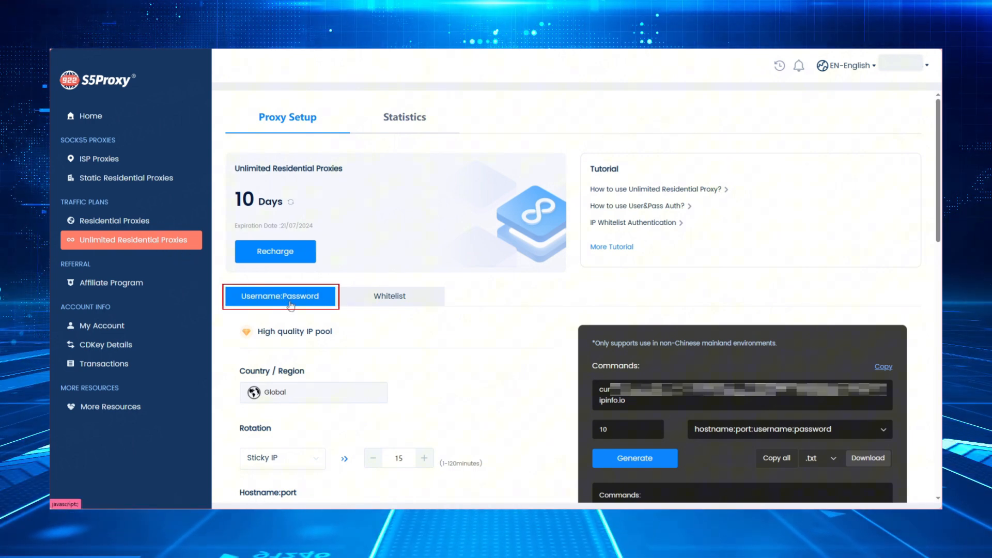
pyautogui.scroll(-3)
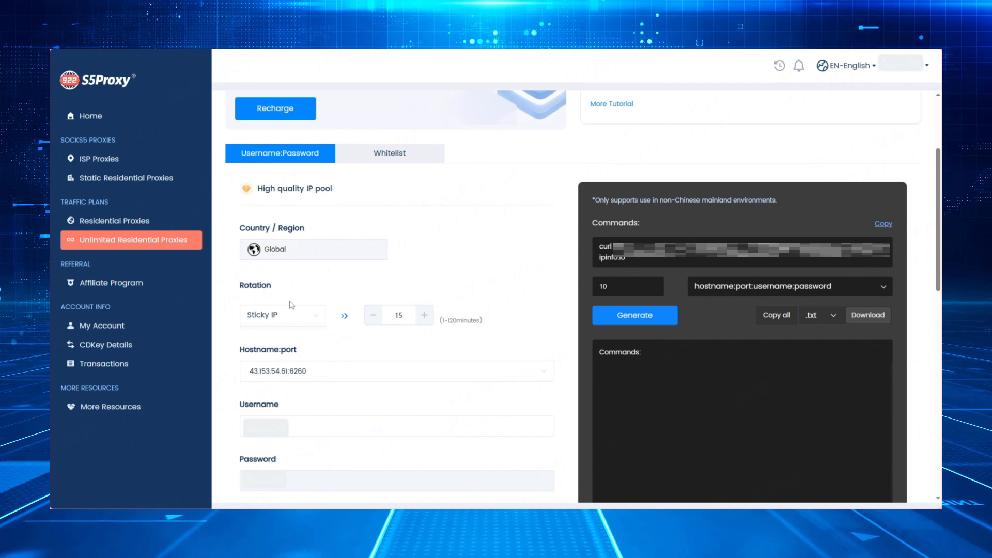
pyautogui.click(282, 315)
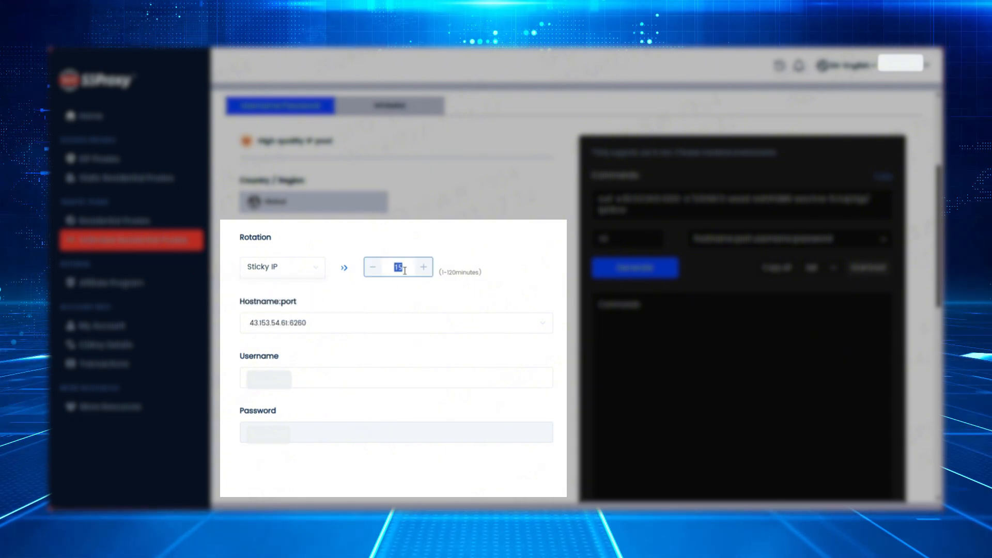
pyautogui.write('120')
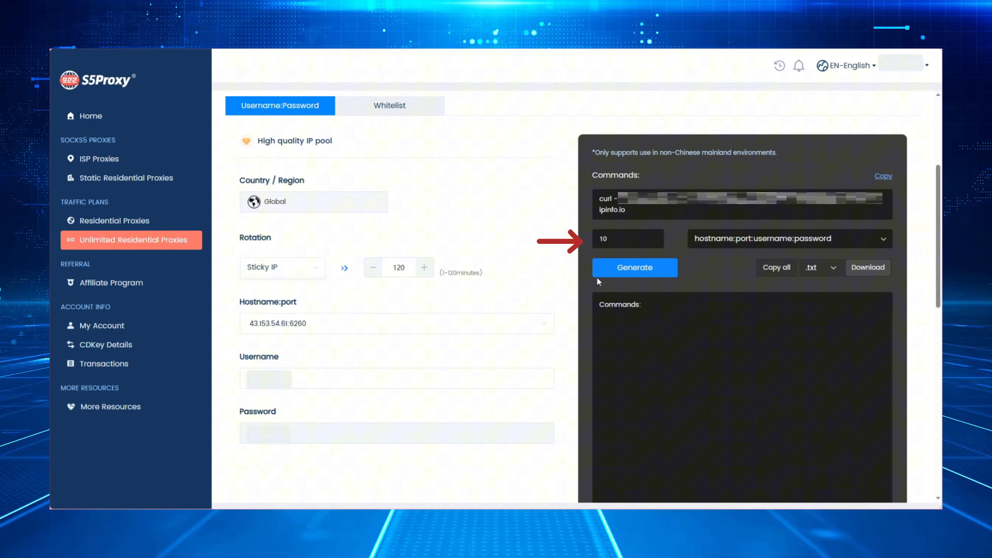
# Generate one proxy entry instead of 10 and copy the generated proxy string
pyautogui.click(627, 239)
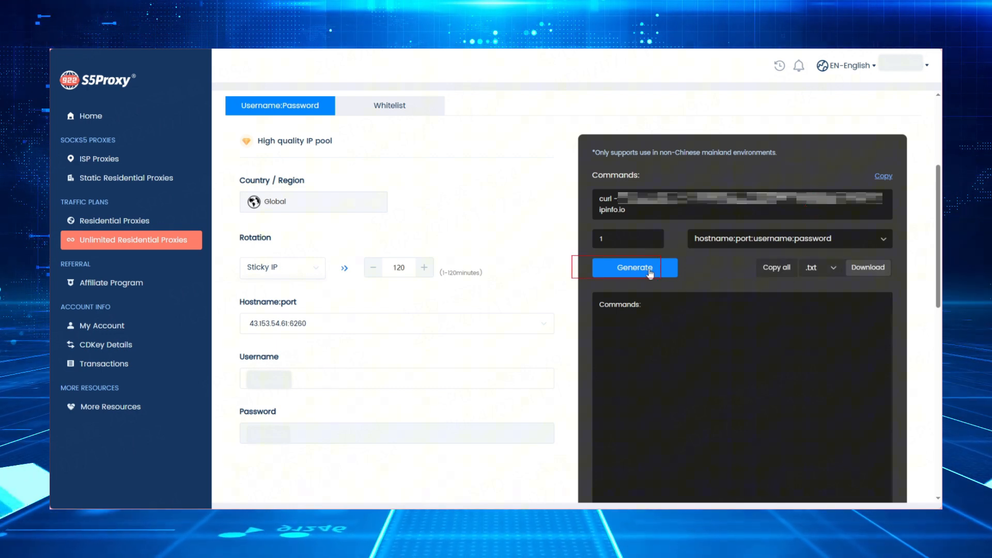
pyautogui.click(635, 267)
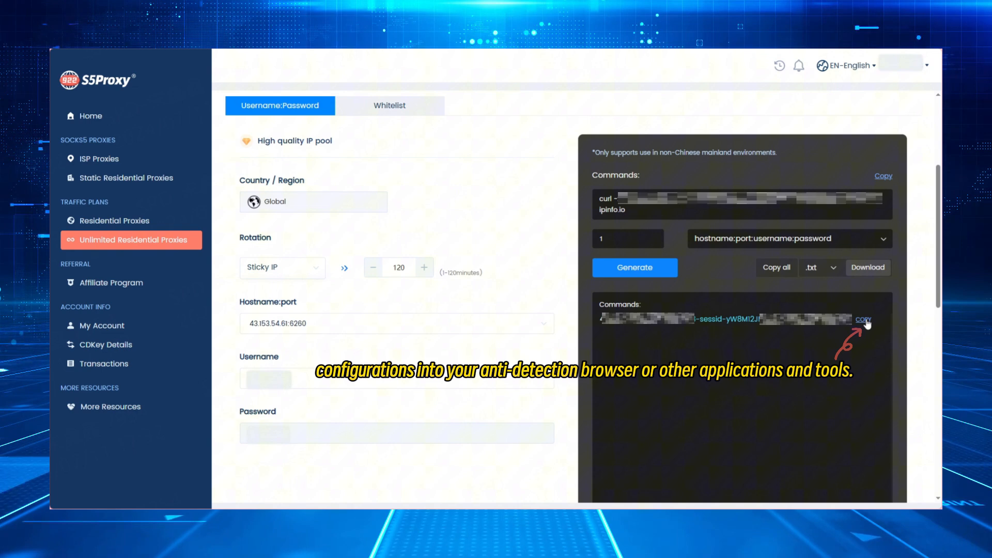
pyautogui.click(866, 320)
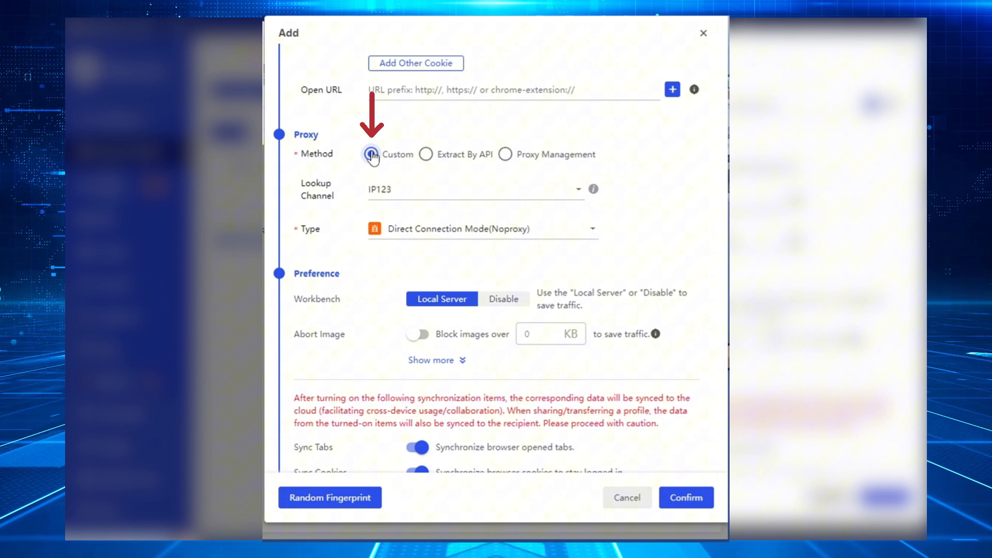
# Set the AdsPower profile proxy method to Custom with HTTP type
pyautogui.click(370, 154)
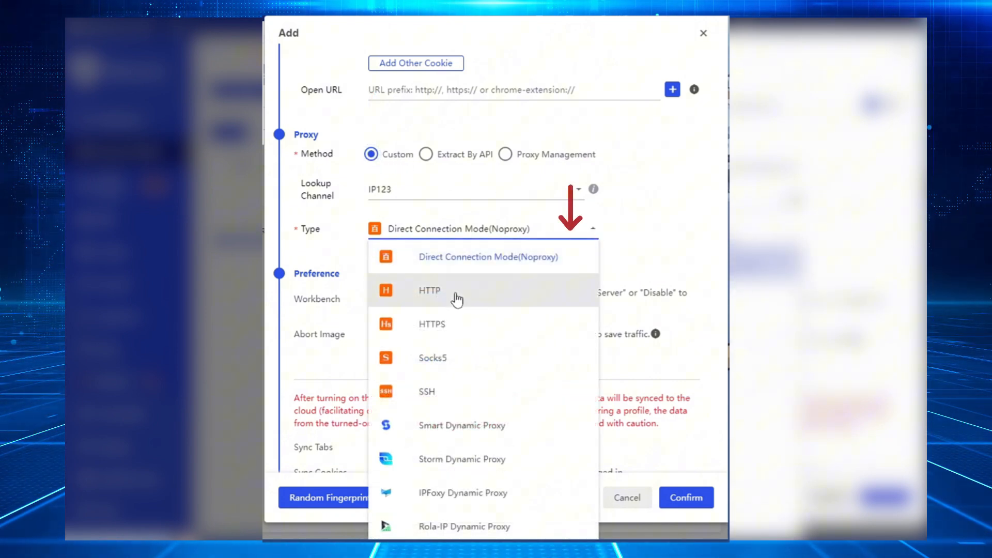
pyautogui.click(430, 291)
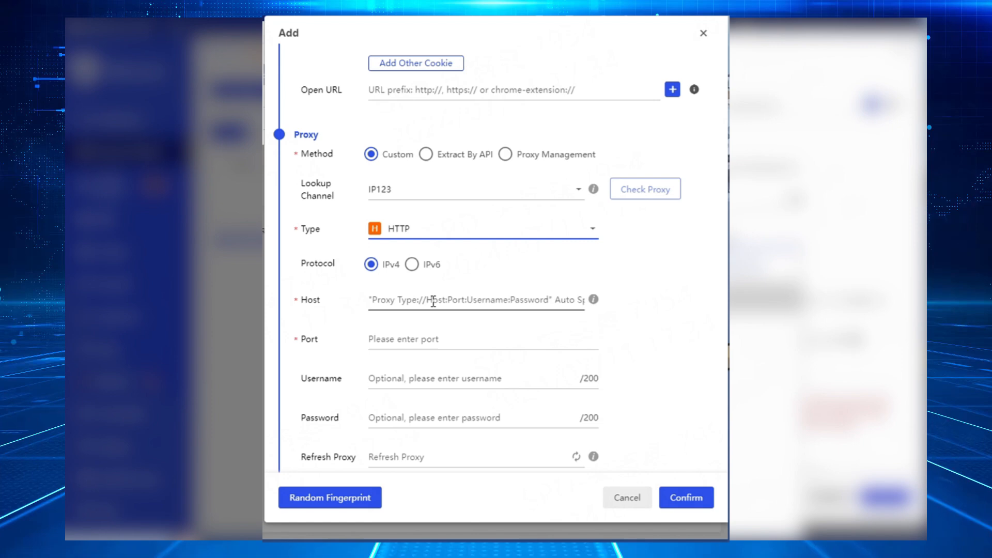
# Paste the proxy into the Host field (43.153.54.61:6260 with credentials) and check it connects
pyautogui.click(450, 300)
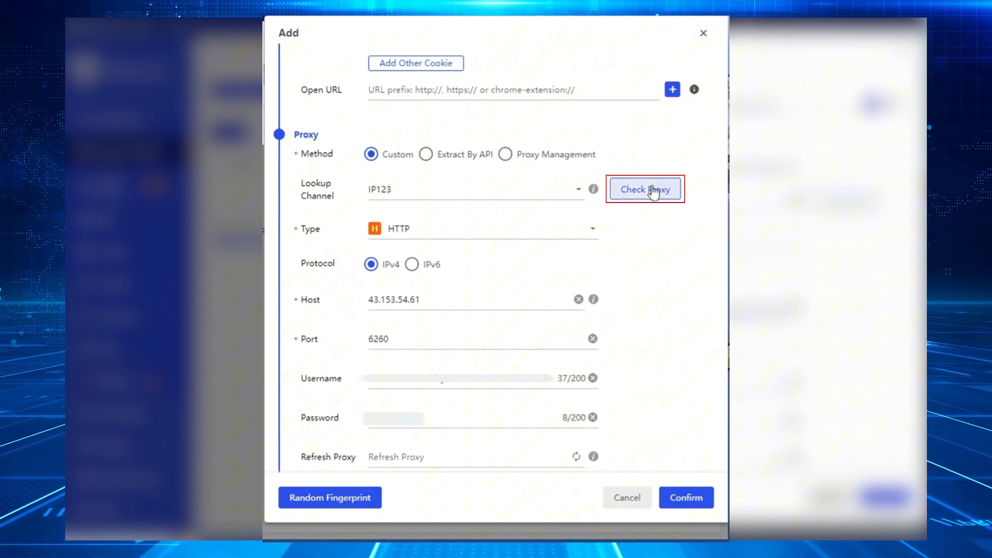
pyautogui.click(646, 189)
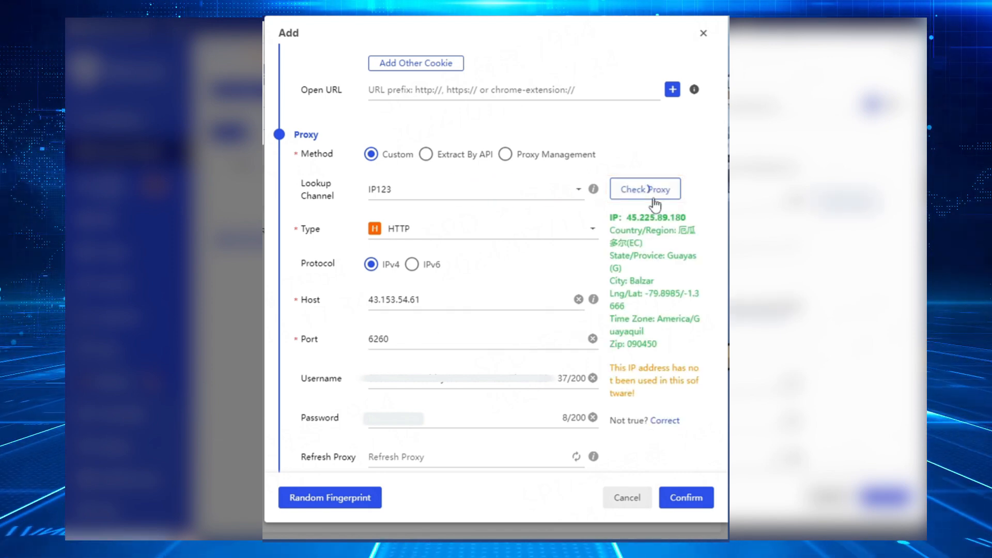